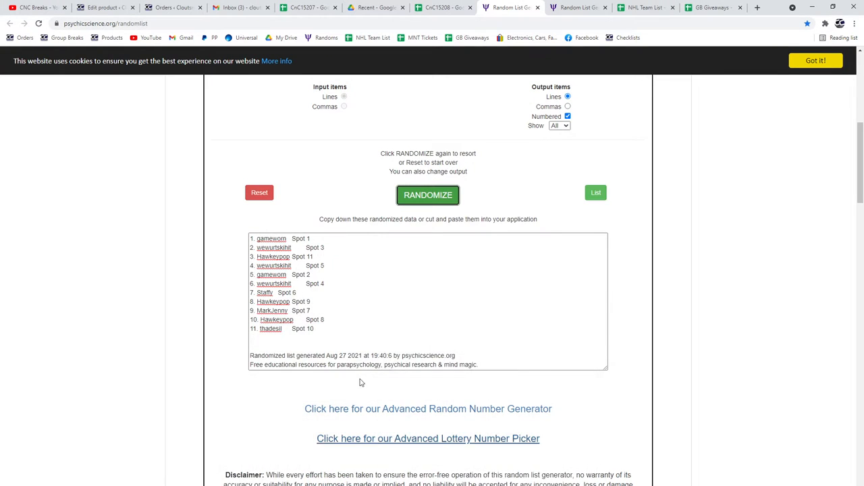
# Randomize the 11 names with spot numbers into a new order.
pyautogui.click(428, 195)
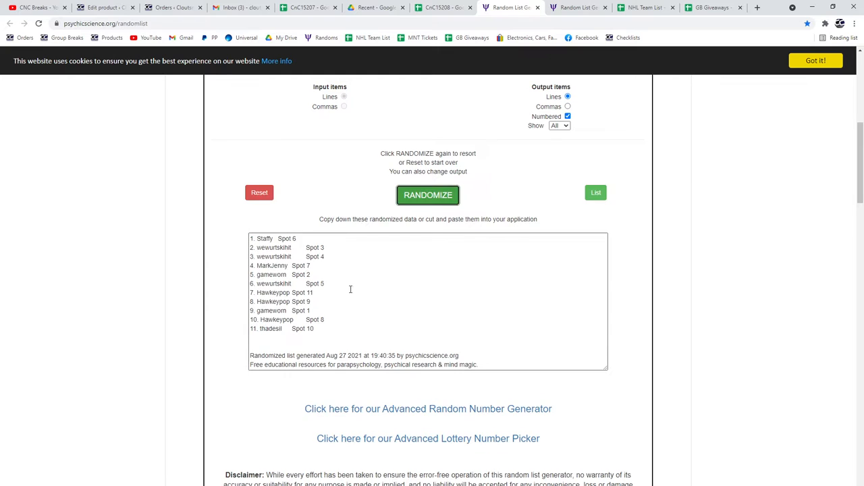
pyautogui.click(443, 8)
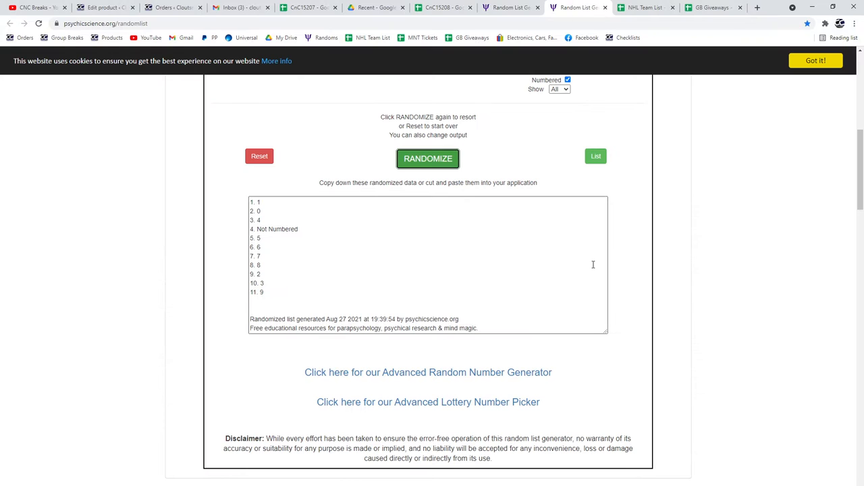
# Randomize the number list into a fresh order and copy it.
pyautogui.click(428, 158)
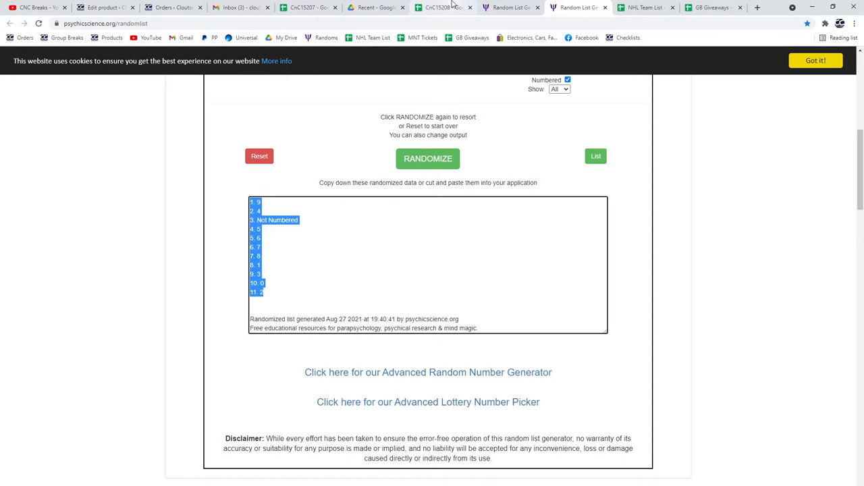
pyautogui.click(443, 8)
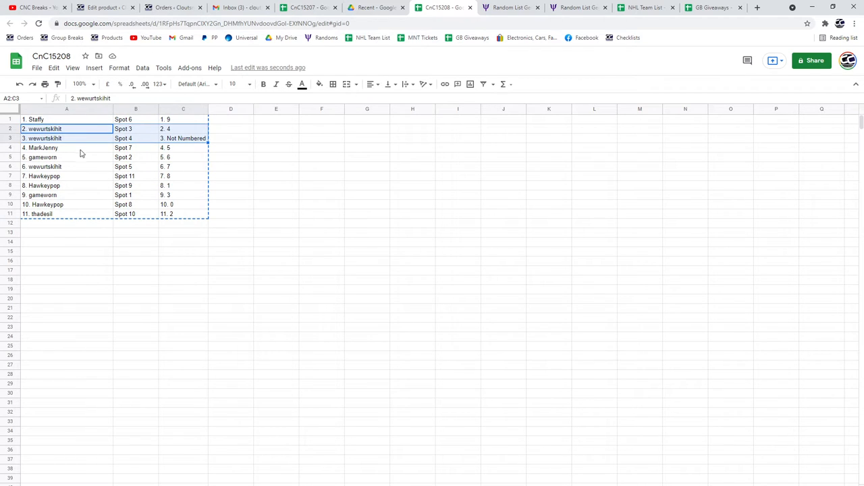
# Paste the shuffled names, spots and numbers into columns A-C of the CnC15208 sheet.
pyautogui.click(66, 167)
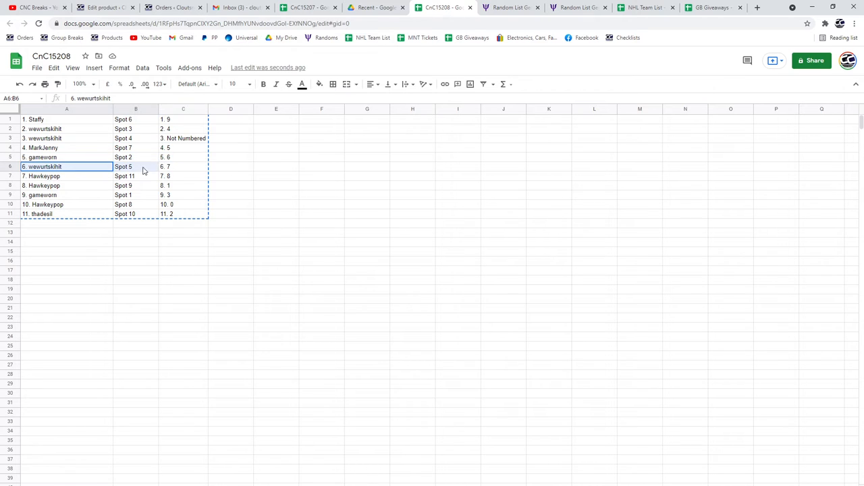